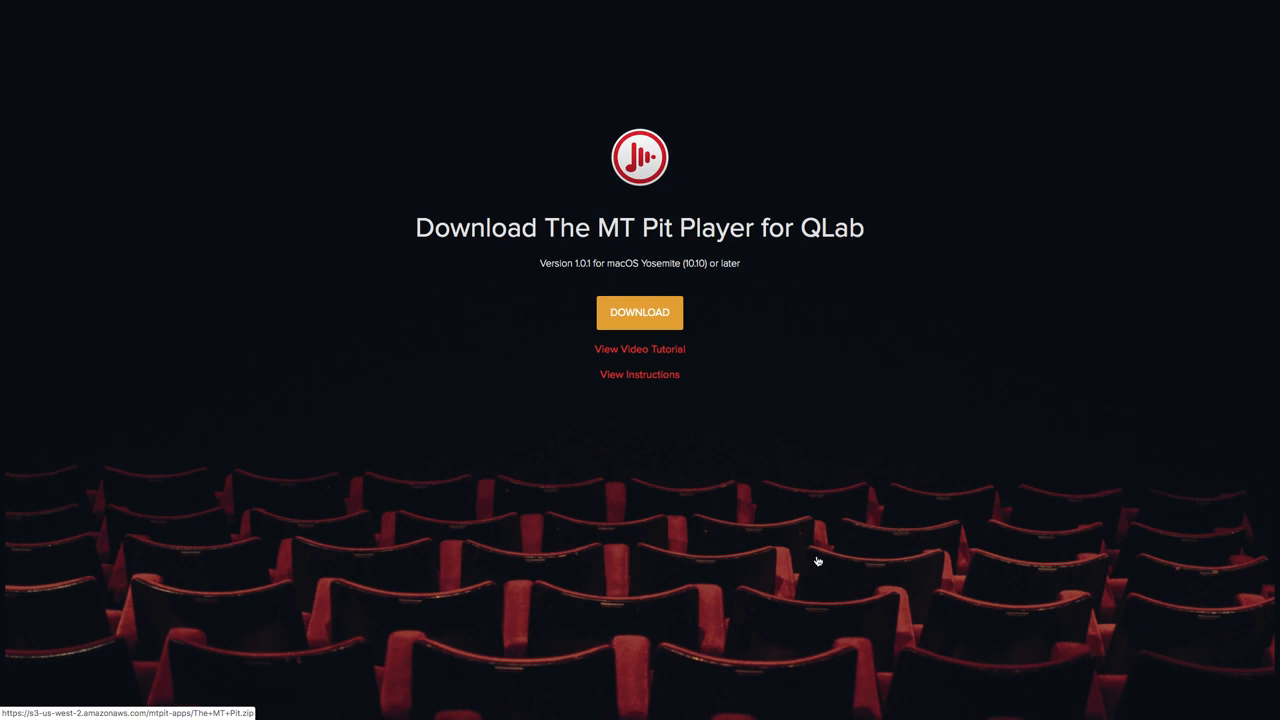
- Save The MT Pit Player zip download into the Applications folder
{"action": "left_click", "coordinate": [639, 312]}
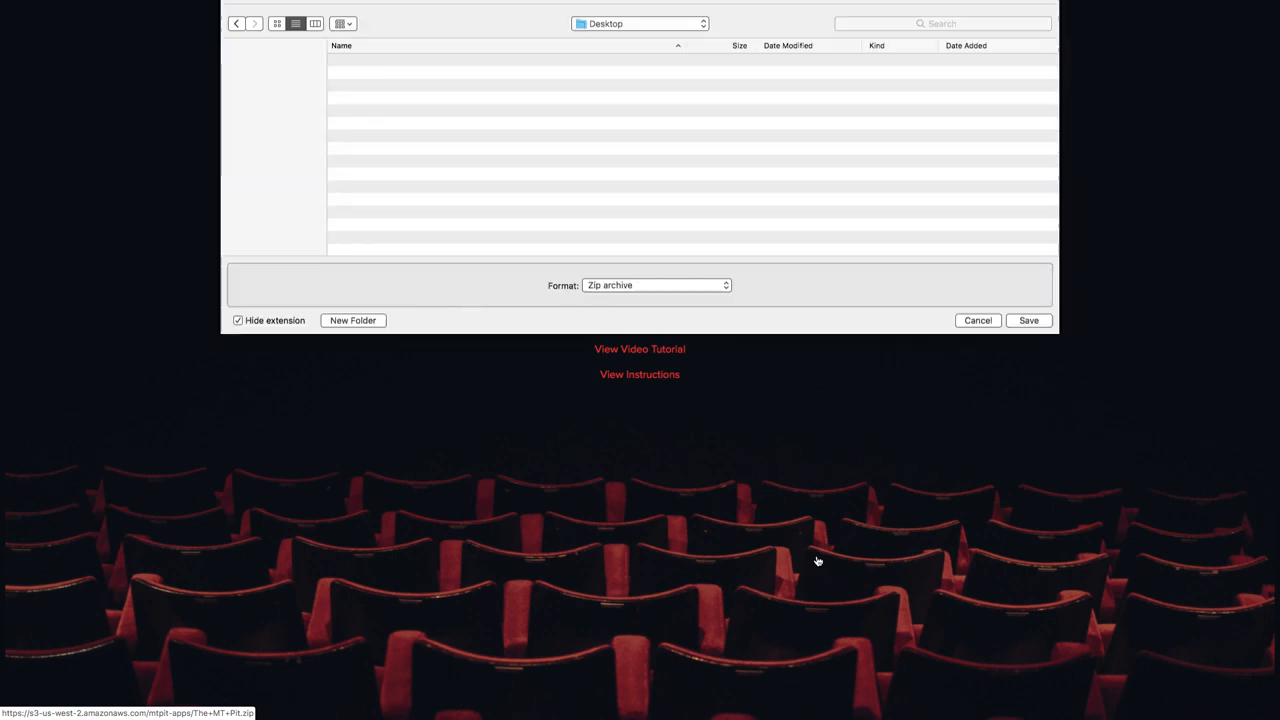
{"action": "left_click", "coordinate": [736, 23]}
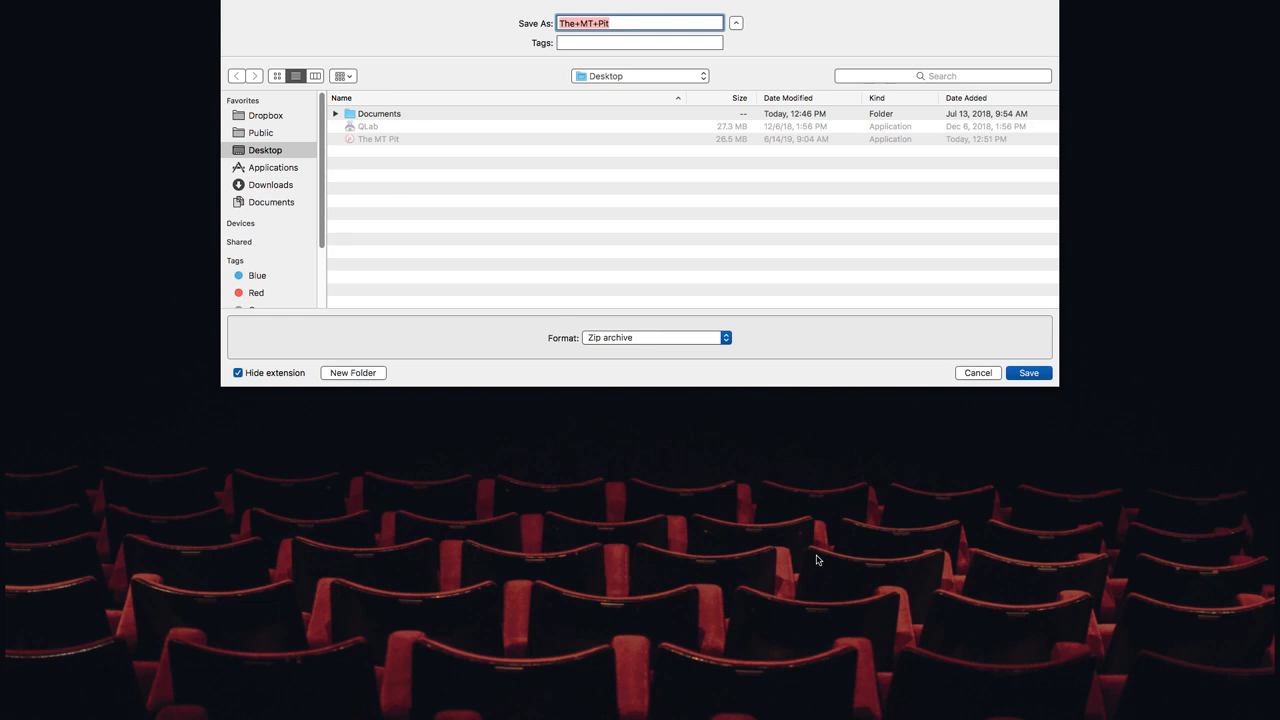
{"action": "left_click", "coordinate": [273, 167]}
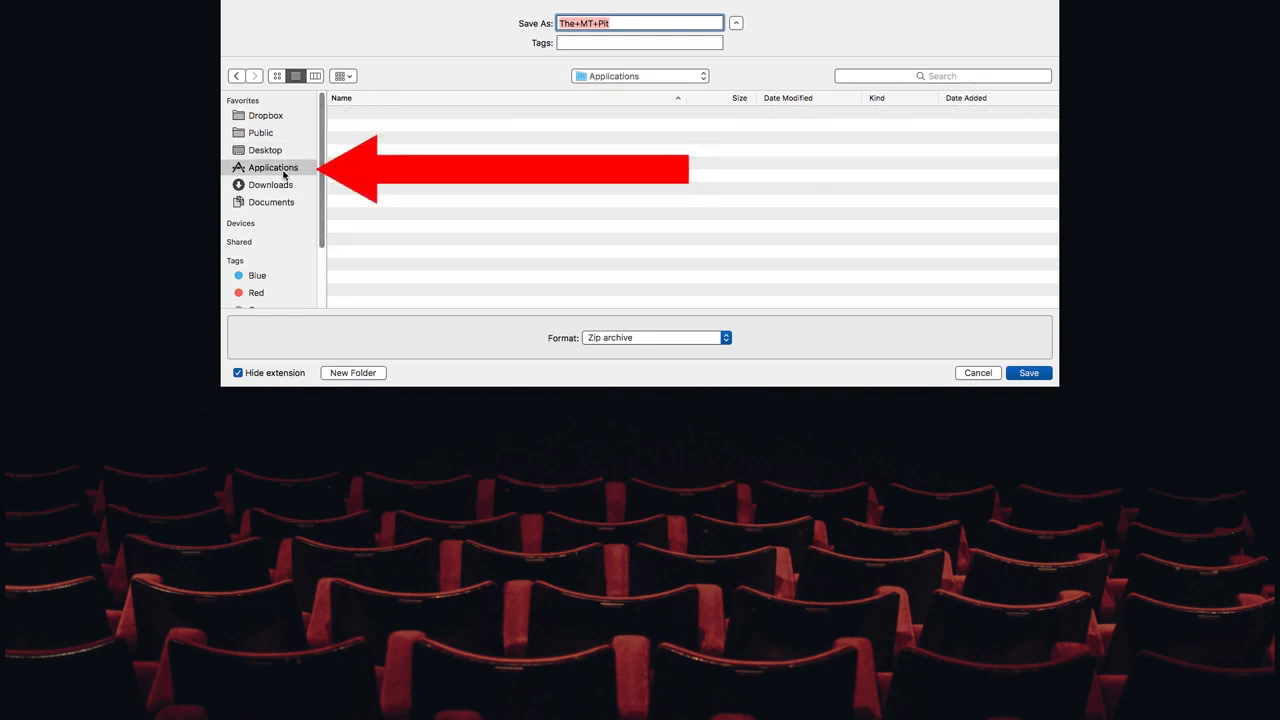
{"action": "left_click", "coordinate": [273, 167]}
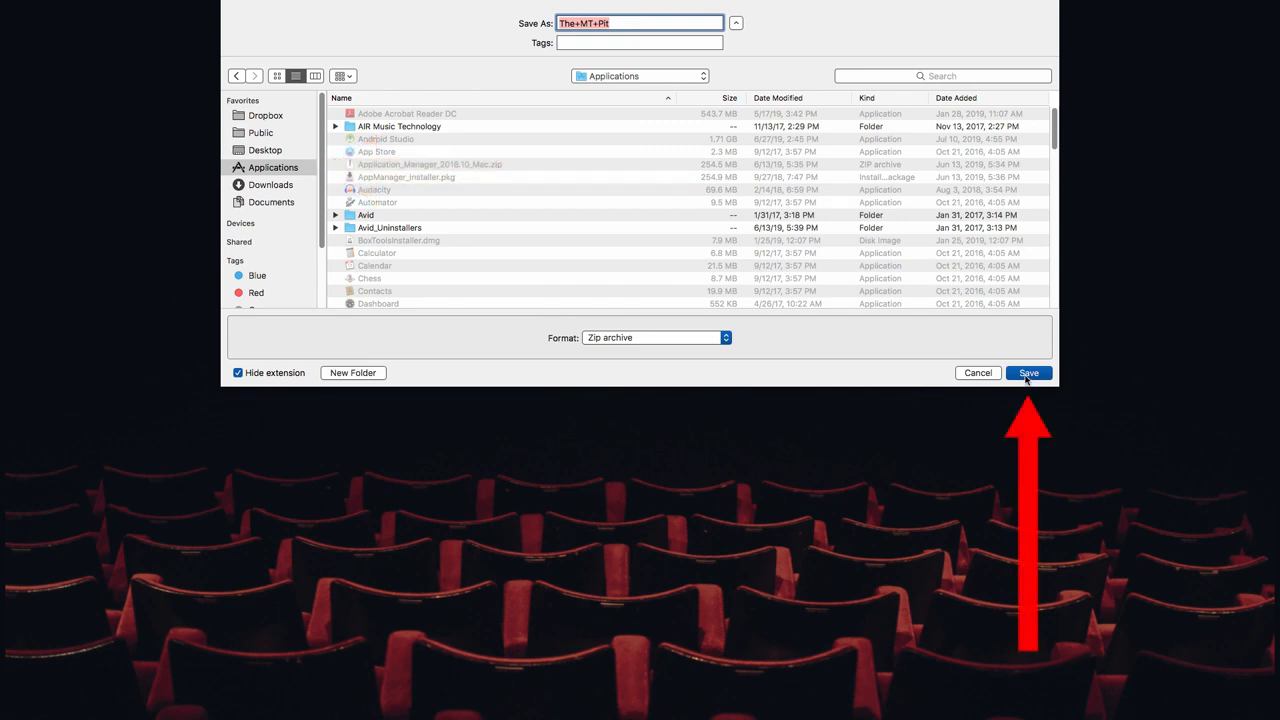
{"action": "left_click", "coordinate": [1028, 372]}
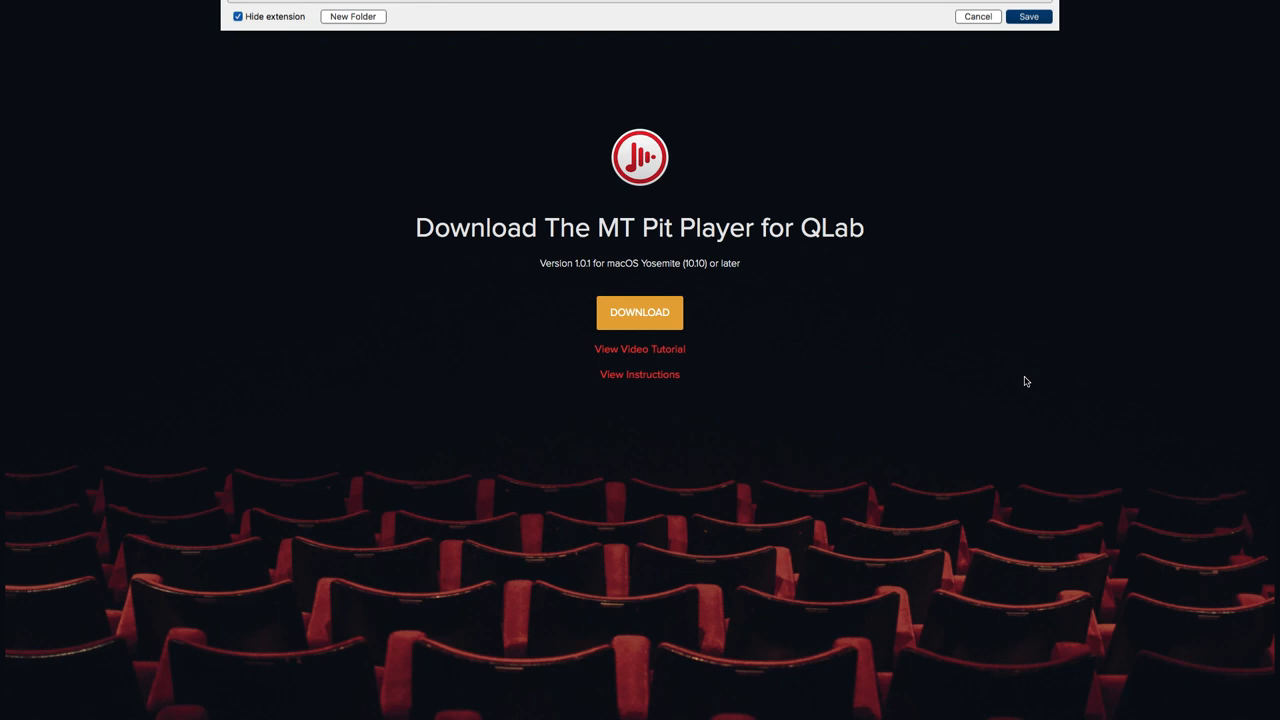
- Unzip The+MT+Pit.zip in Applications and launch The MT Pit past the security warning
{"action": "left_click", "coordinate": [1028, 16]}
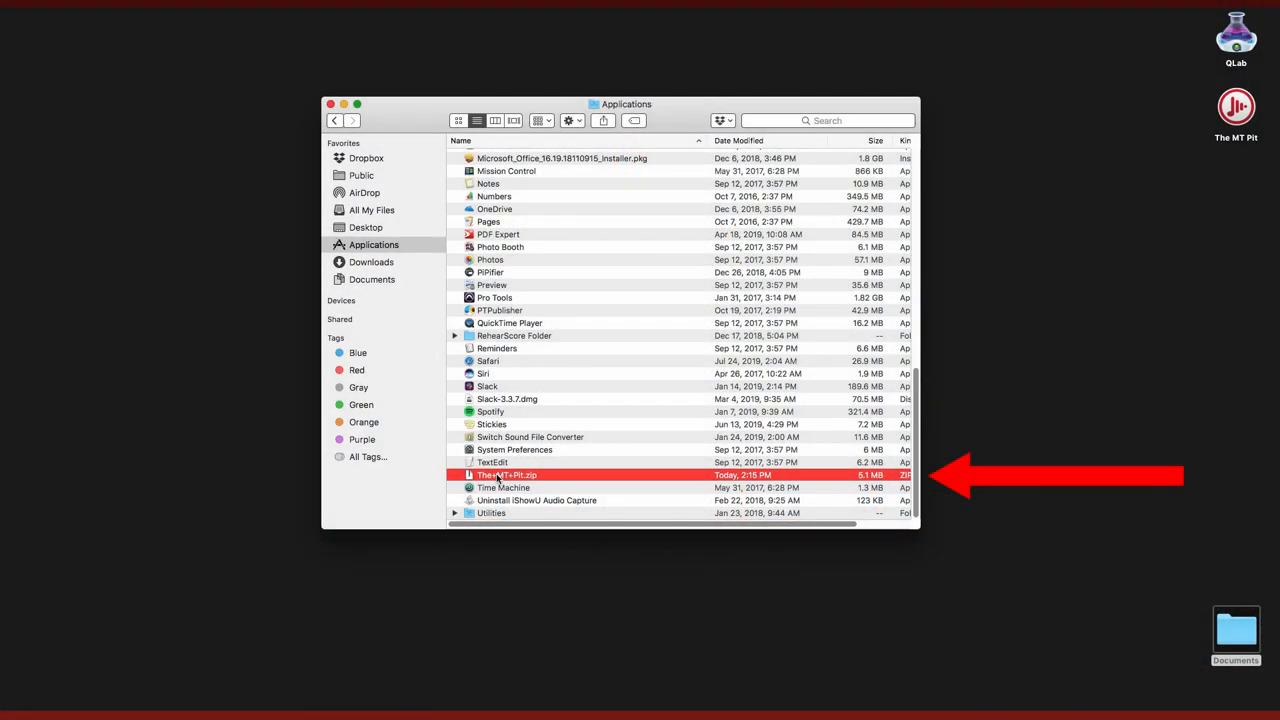
{"action": "double_click", "coordinate": [505, 474]}
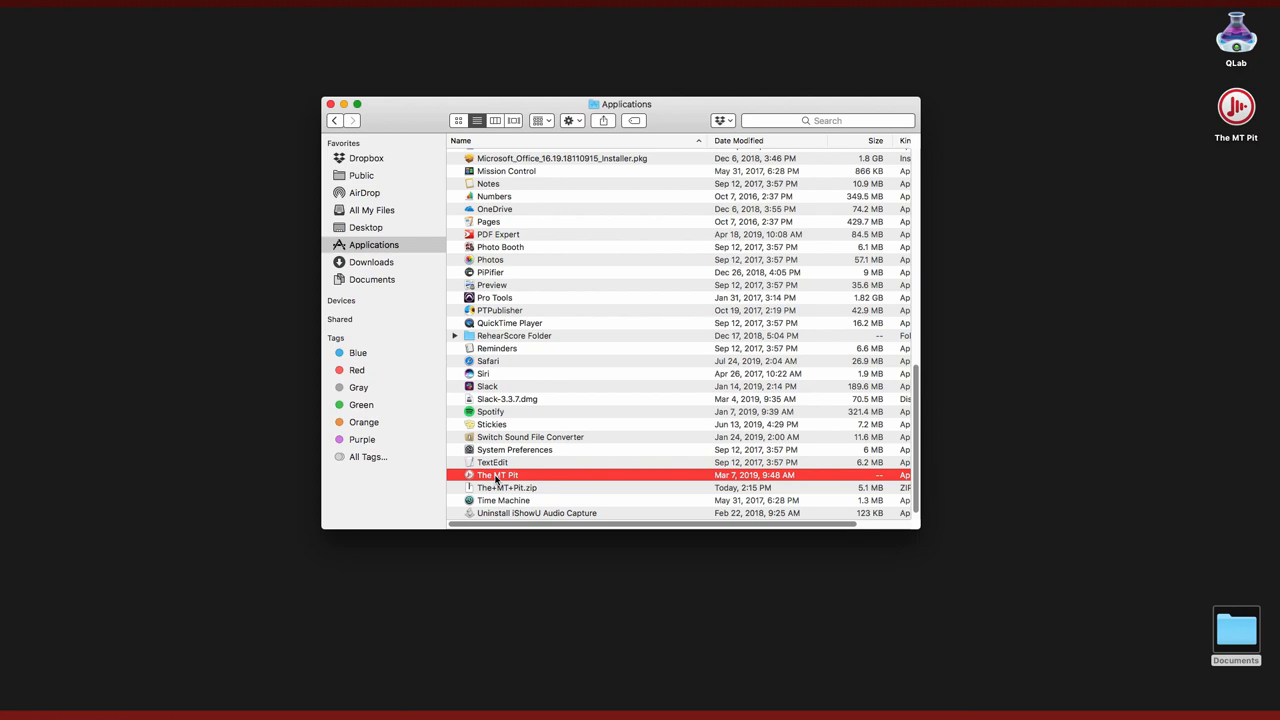
{"action": "double_click", "coordinate": [497, 475]}
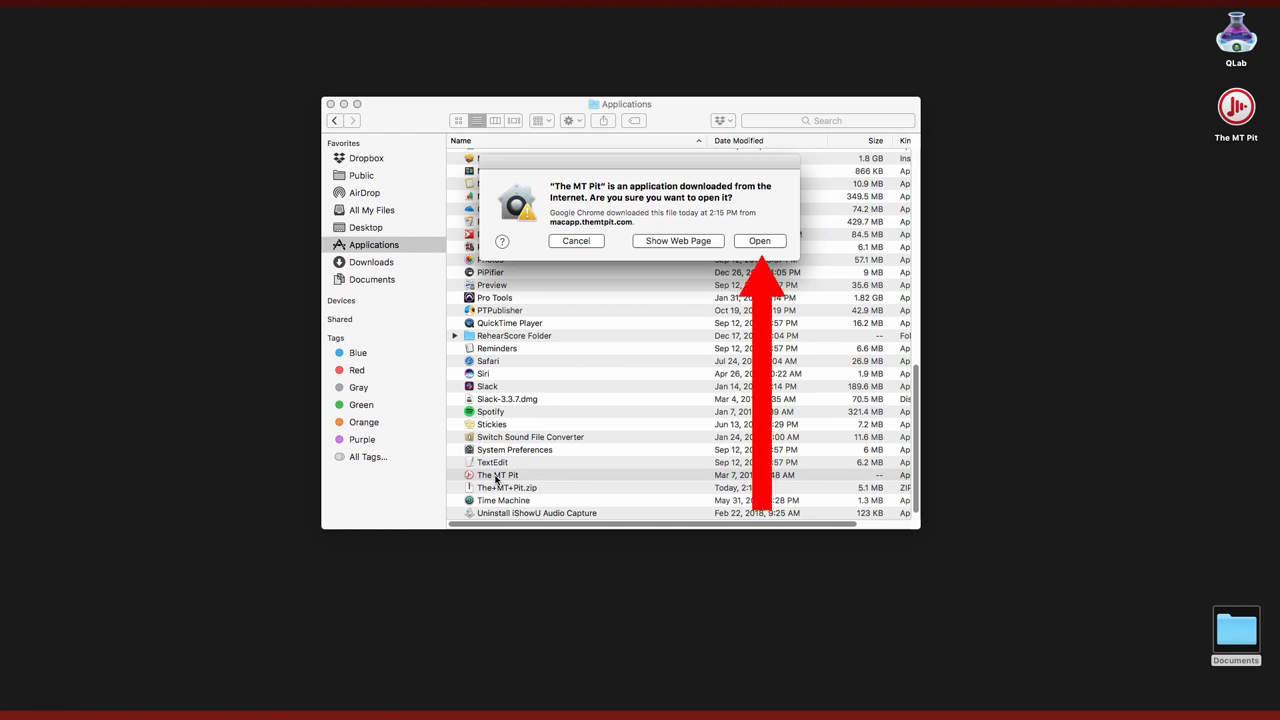
{"action": "left_click", "coordinate": [759, 240]}
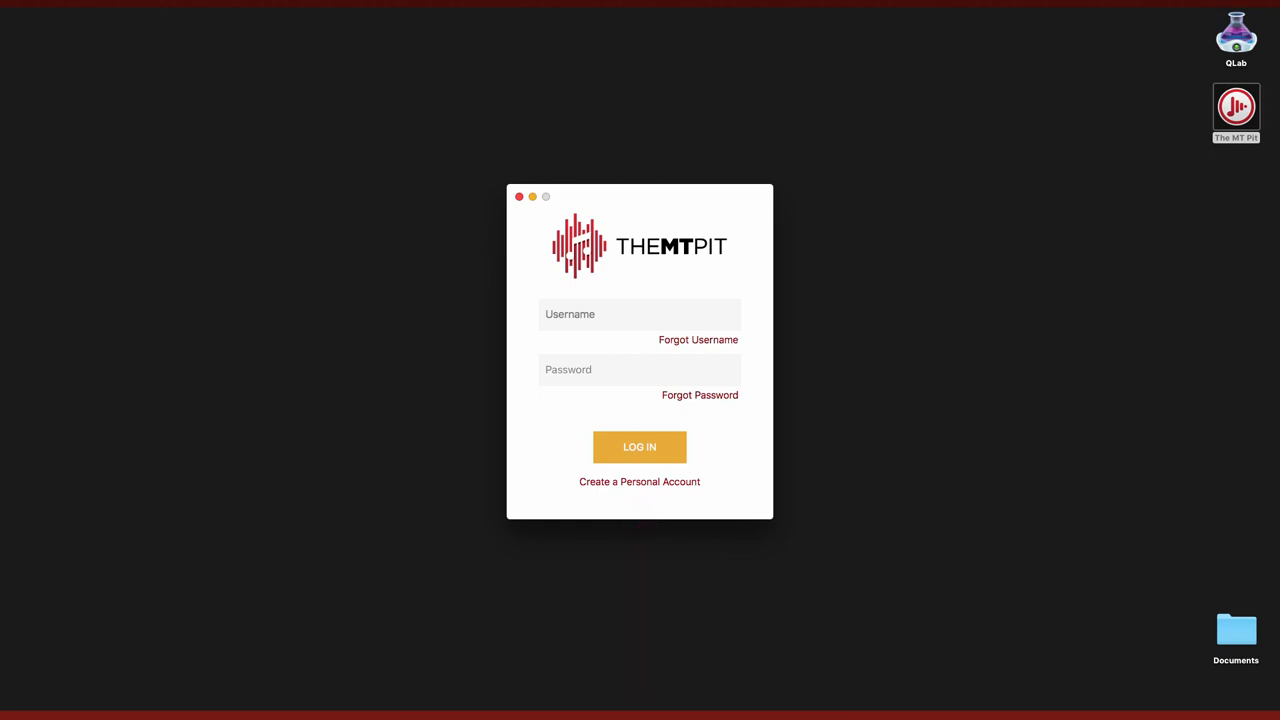
- Log in to The MT Pit with username and password
{"action": "left_click", "coordinate": [639, 481]}
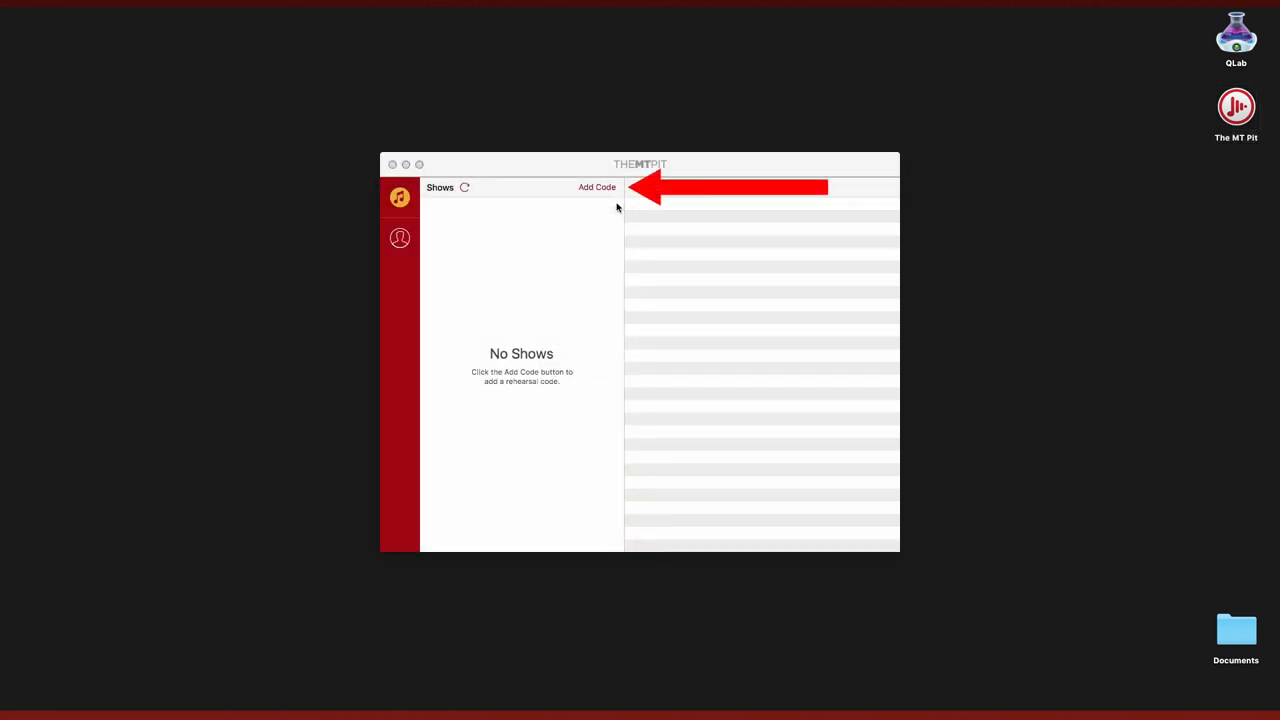
- Add a rehearsal code and dismiss the Success alert so FOOTLOOSE appears
{"action": "left_click", "coordinate": [596, 187]}
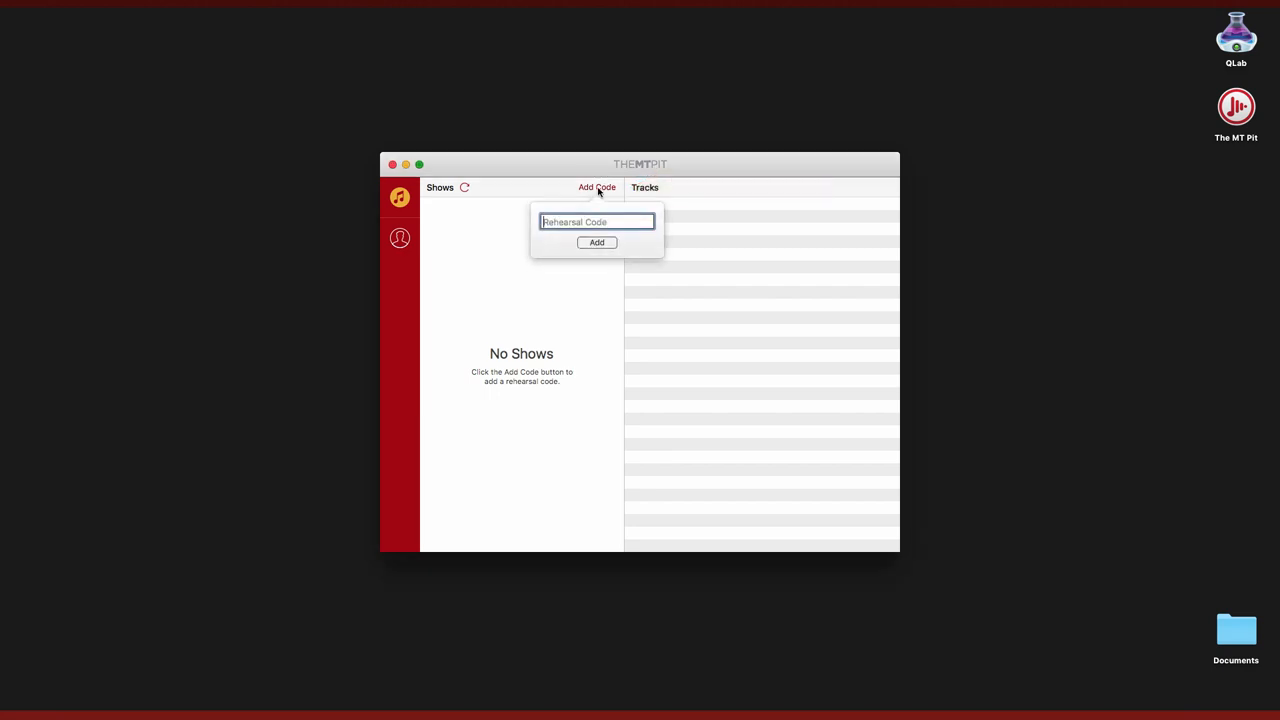
{"action": "left_click", "coordinate": [596, 242]}
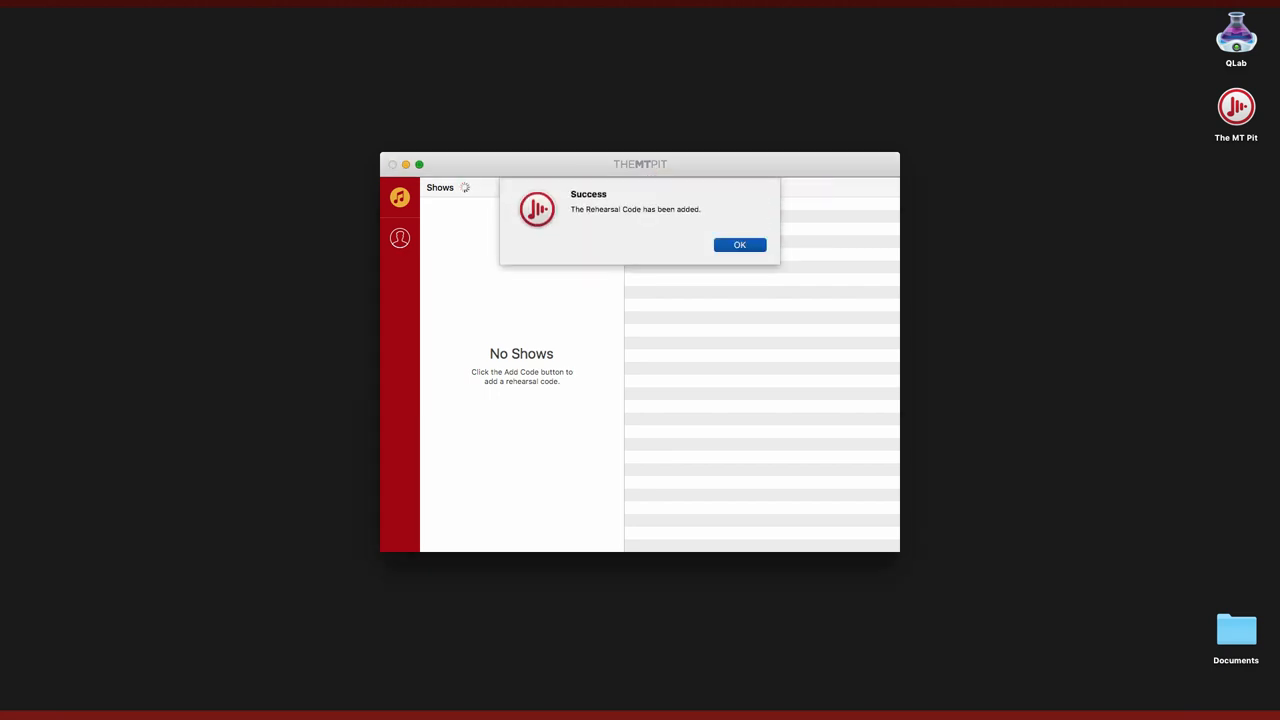
{"action": "left_click", "coordinate": [739, 244]}
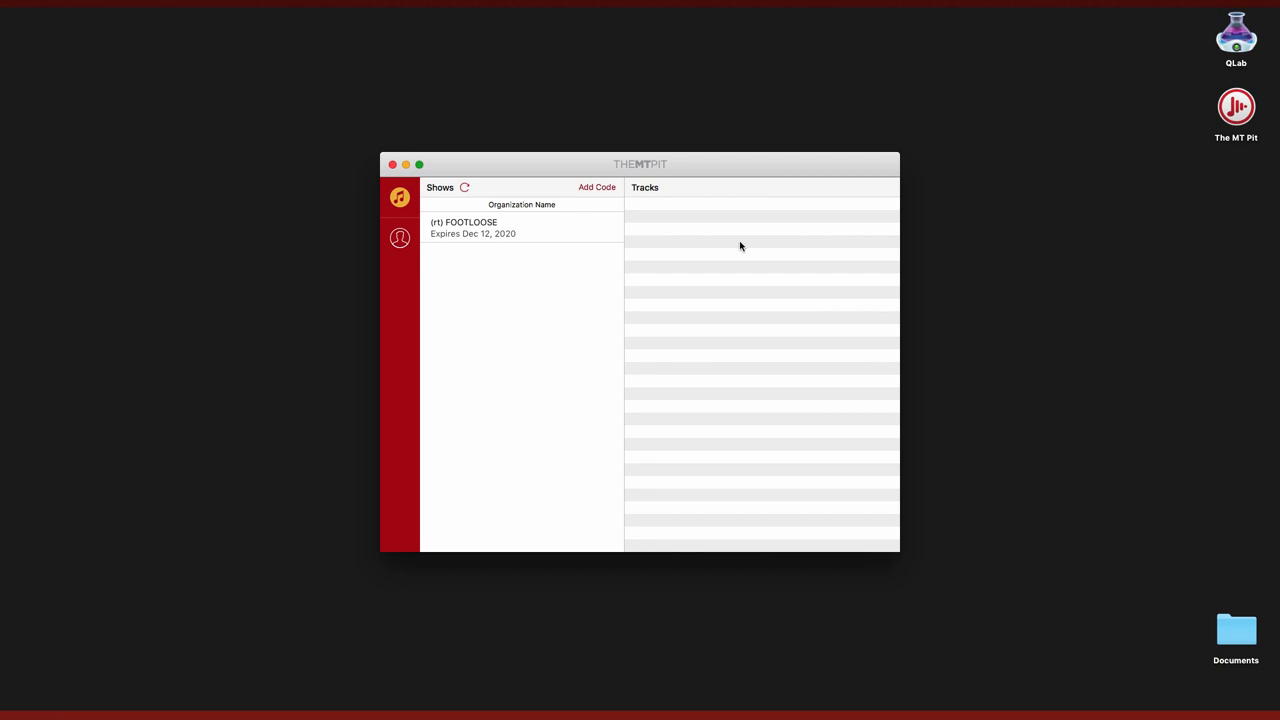
{"action": "mouse_move", "coordinate": [734, 91]}
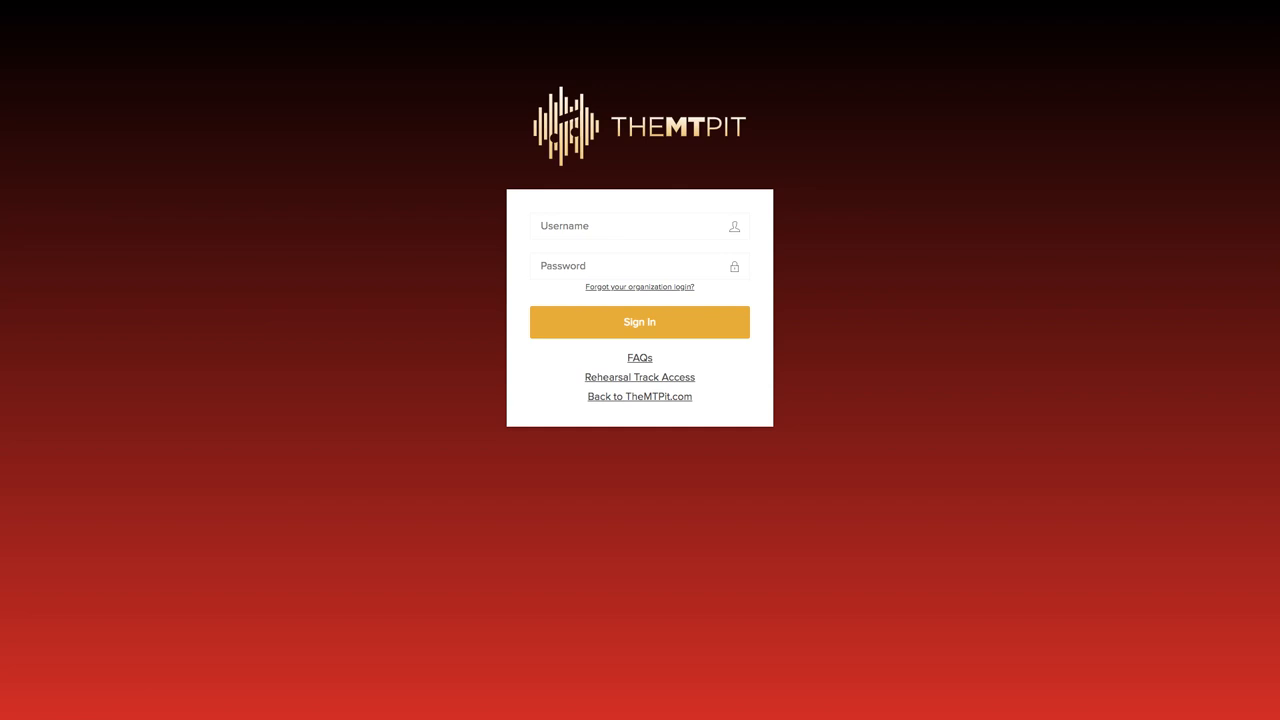
- Sign in to the Dashboard as organizationuser and open the FOOTLOOSE show page
{"action": "type", "text": "organizationusername"}
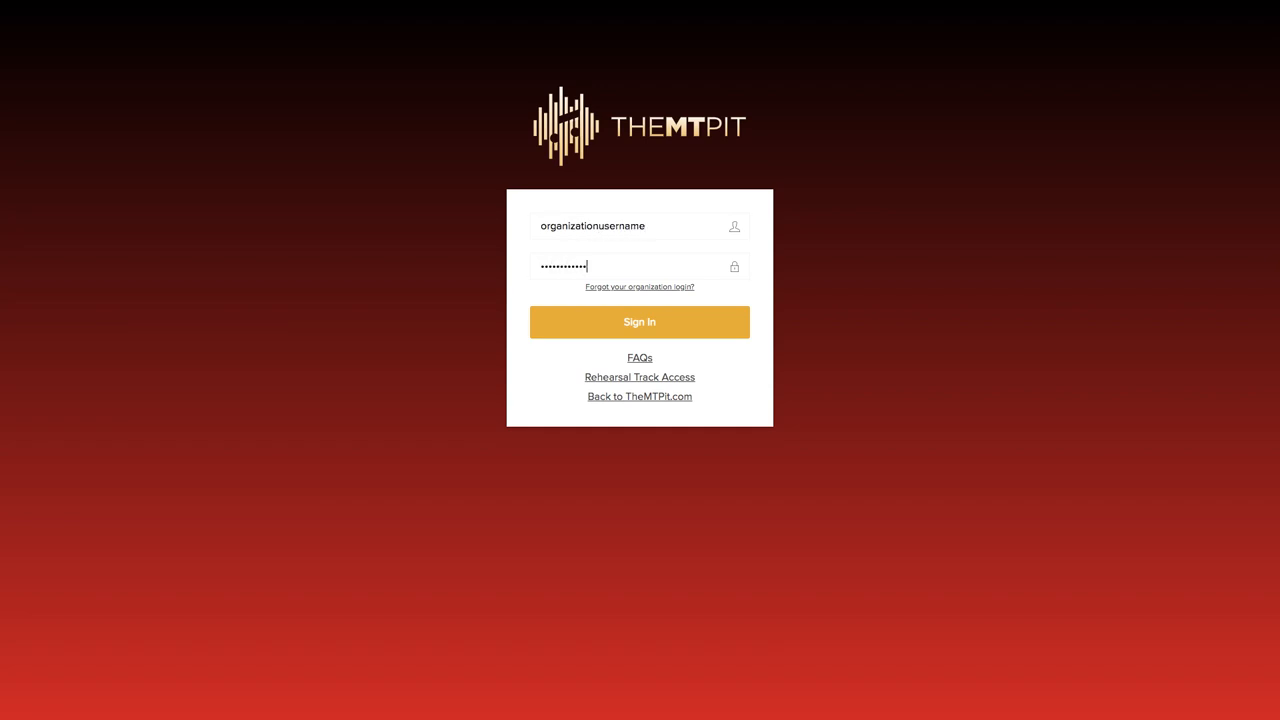
{"action": "left_click", "coordinate": [639, 321]}
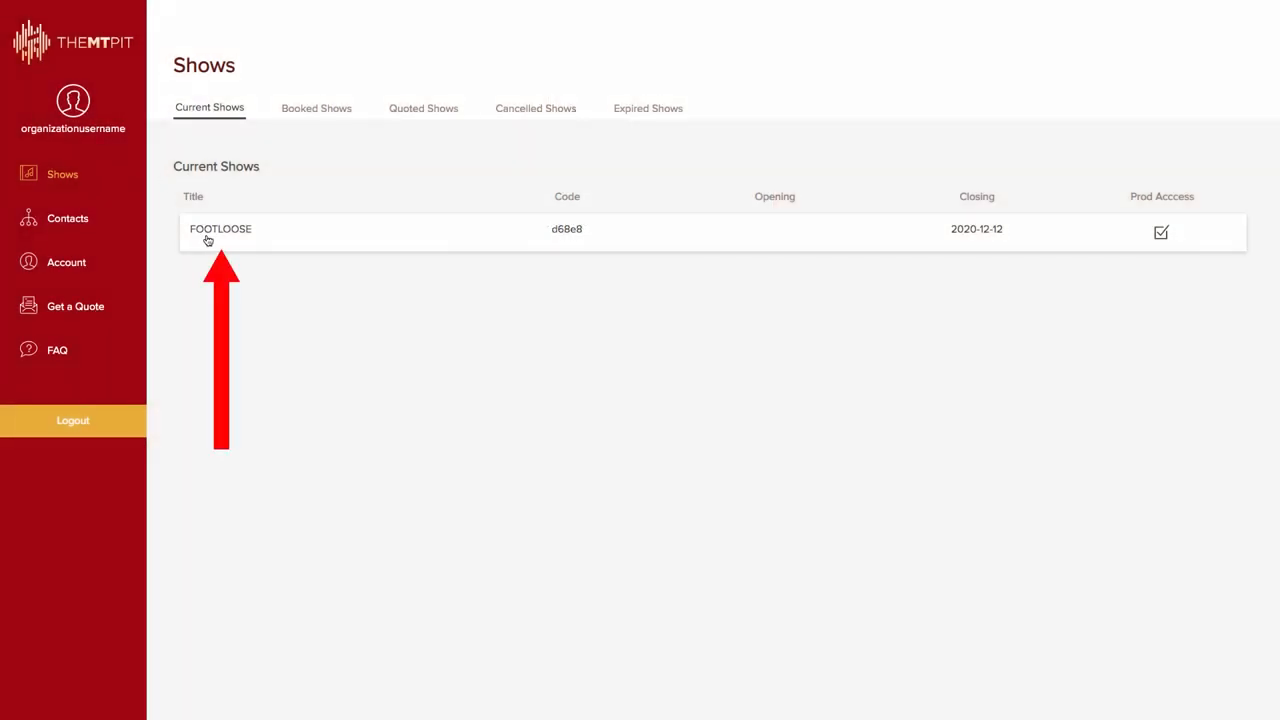
{"action": "left_click", "coordinate": [220, 228]}
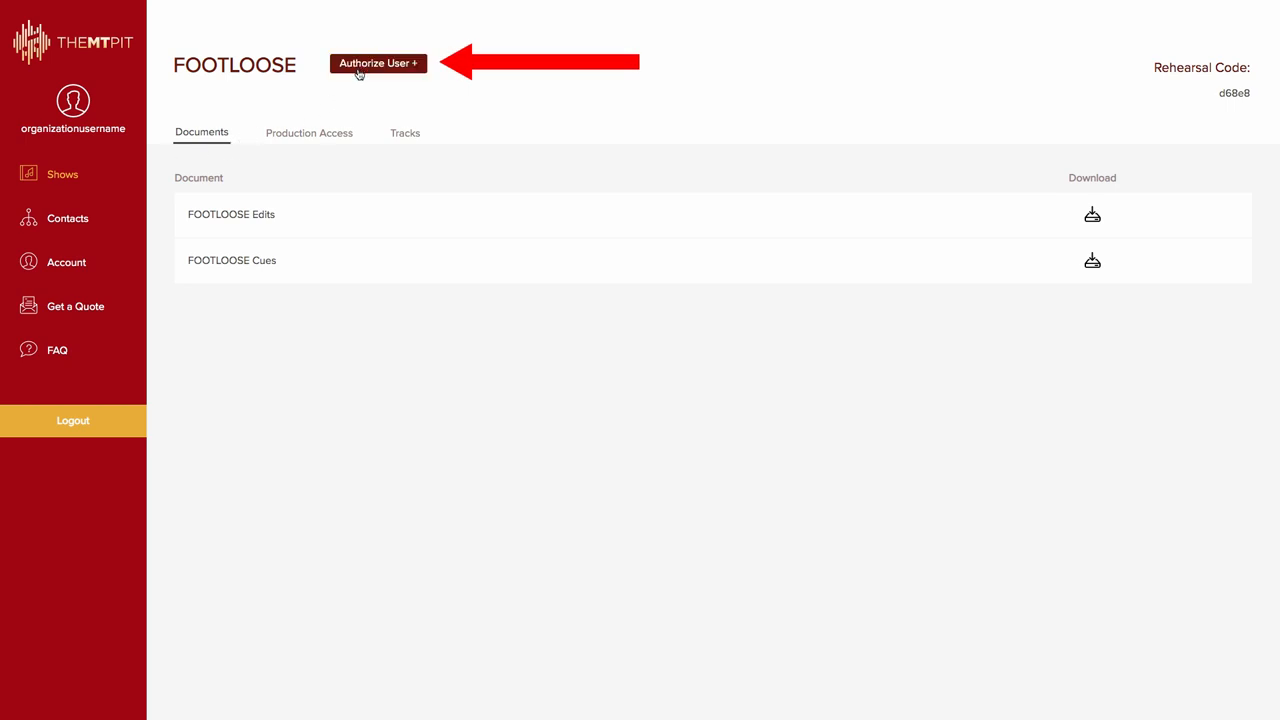
- Authorize user 'personalusername' for FOOTLOOSE on The MT Pit iMac device
{"action": "left_click", "coordinate": [377, 63]}
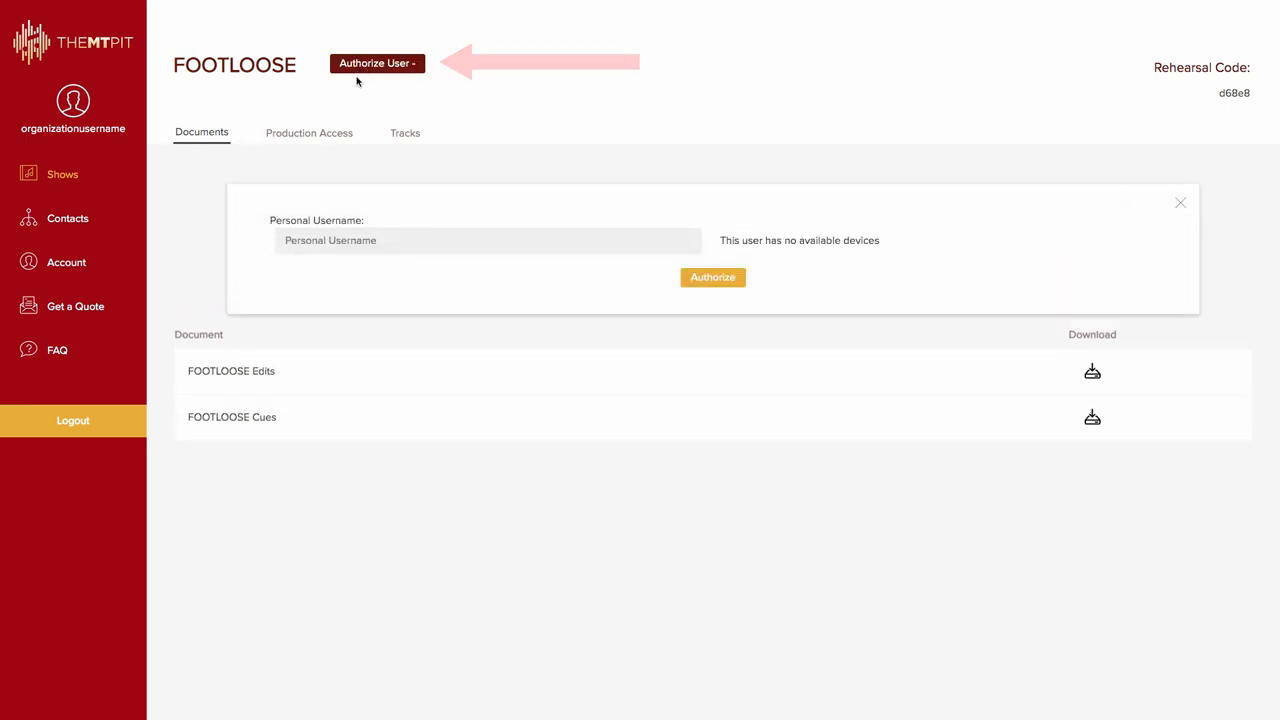
{"action": "mouse_move", "coordinate": [238, 242]}
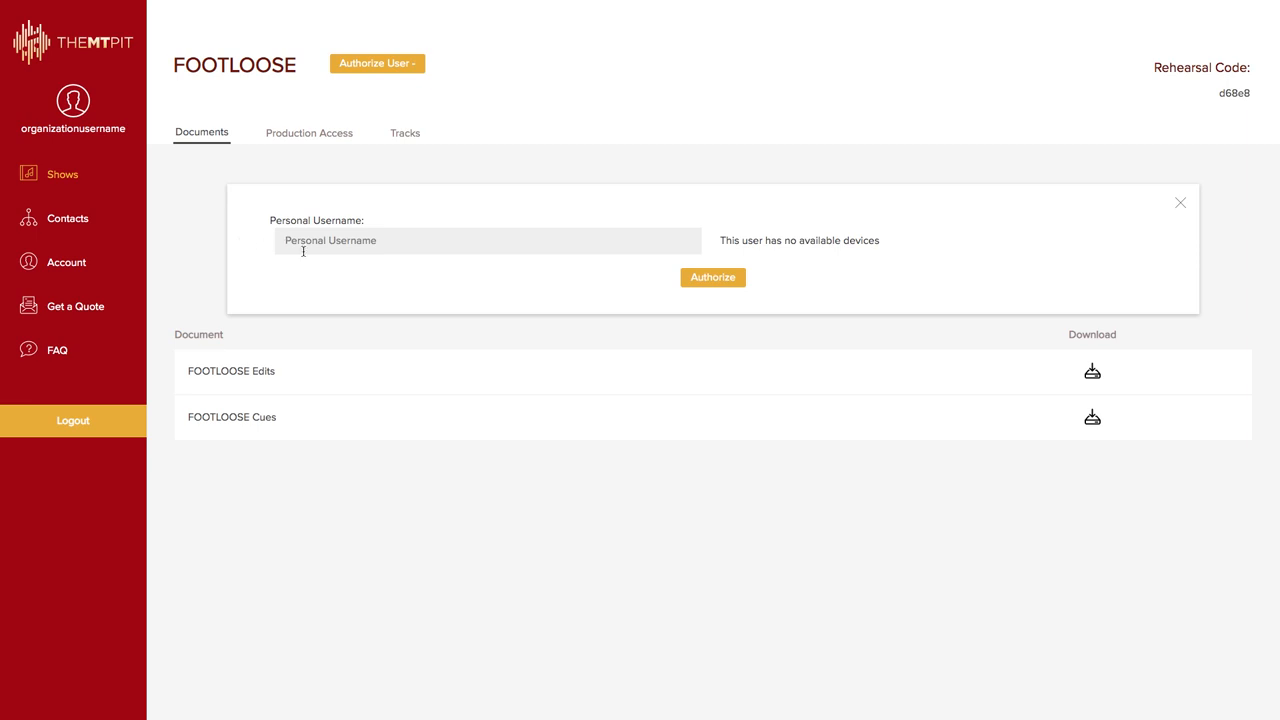
{"action": "type", "text": "personalusername"}
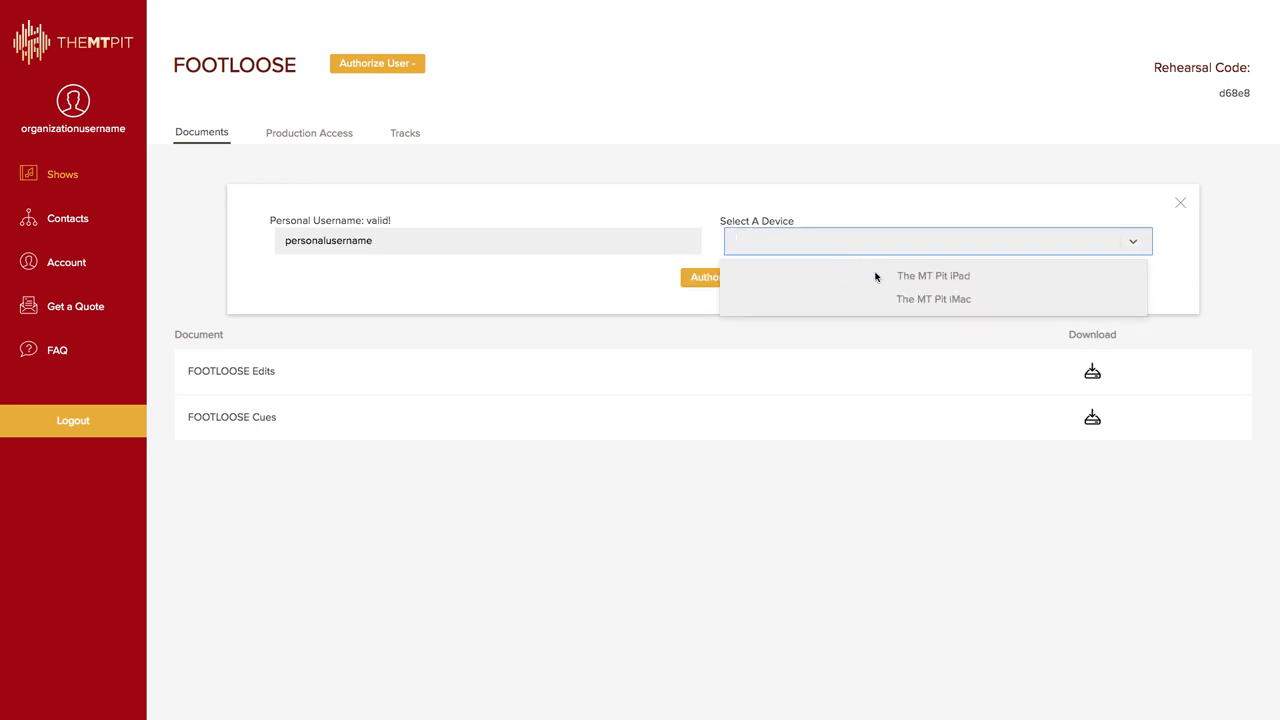
{"action": "left_click", "coordinate": [933, 299]}
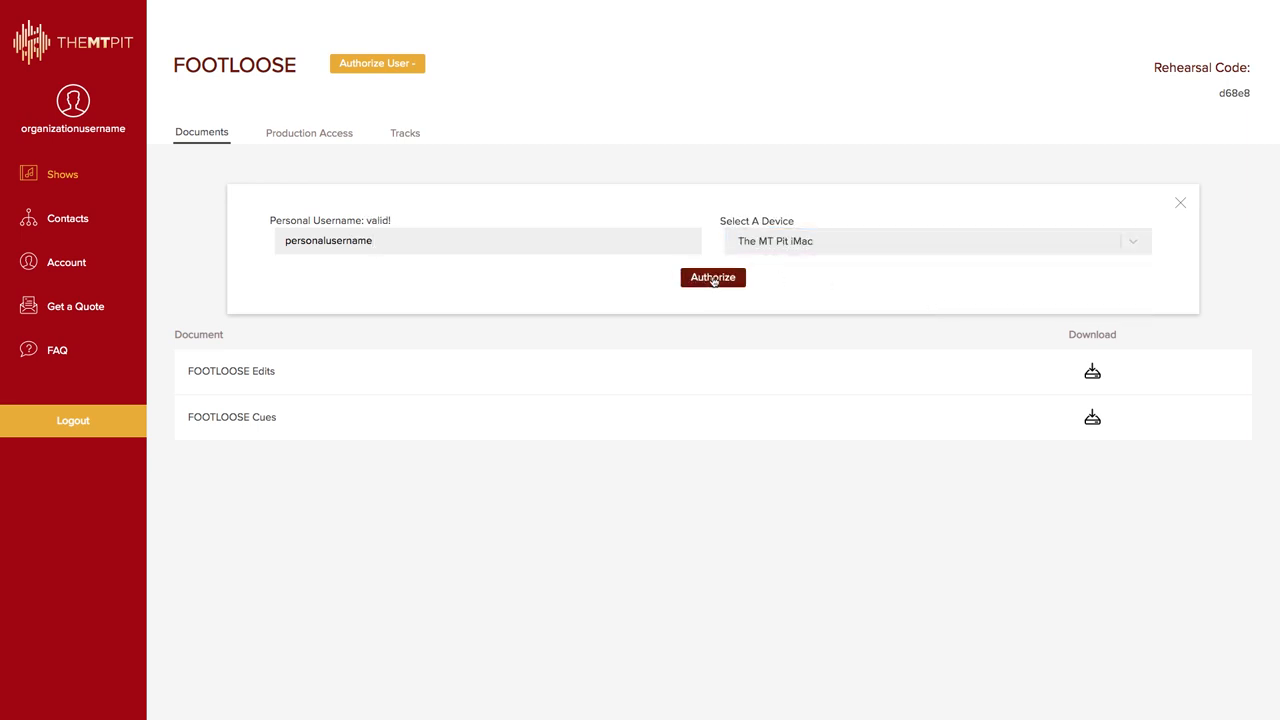
{"action": "left_click", "coordinate": [712, 277]}
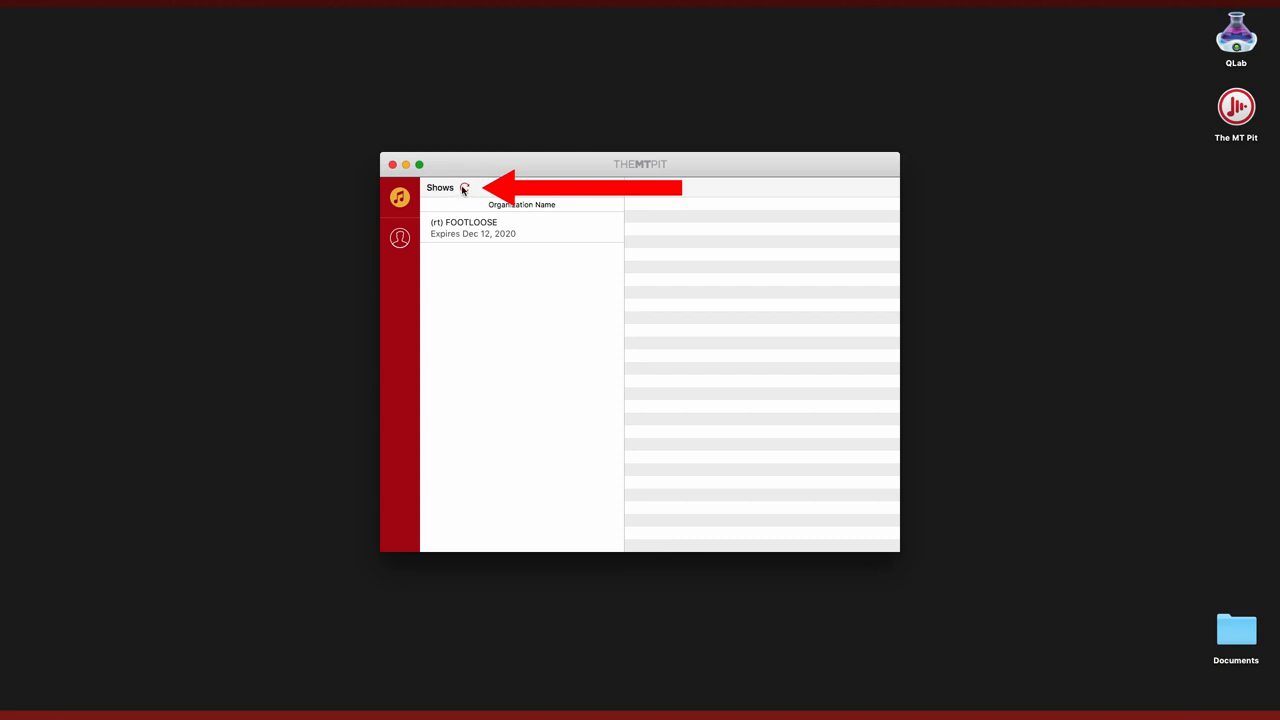
- Refresh Shows, select FOOTLOOSE, download all its tracks, and select the first track
{"action": "left_click", "coordinate": [464, 188]}
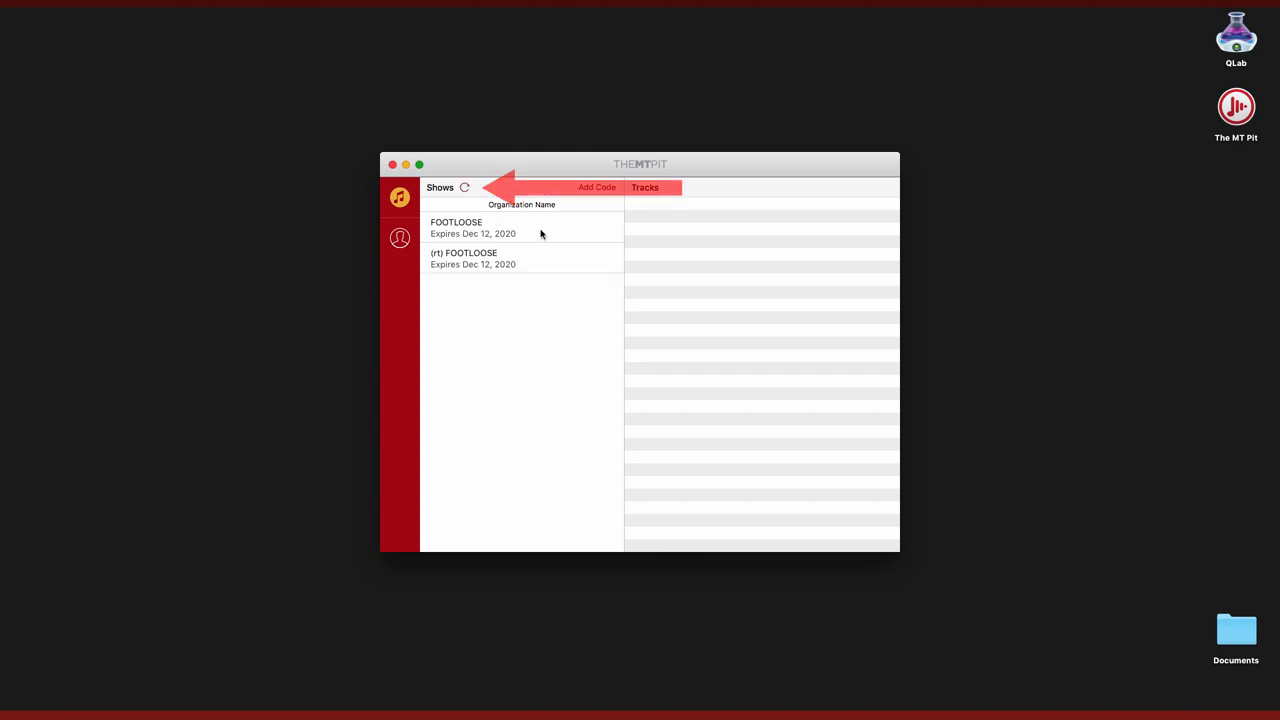
{"action": "left_click", "coordinate": [472, 227]}
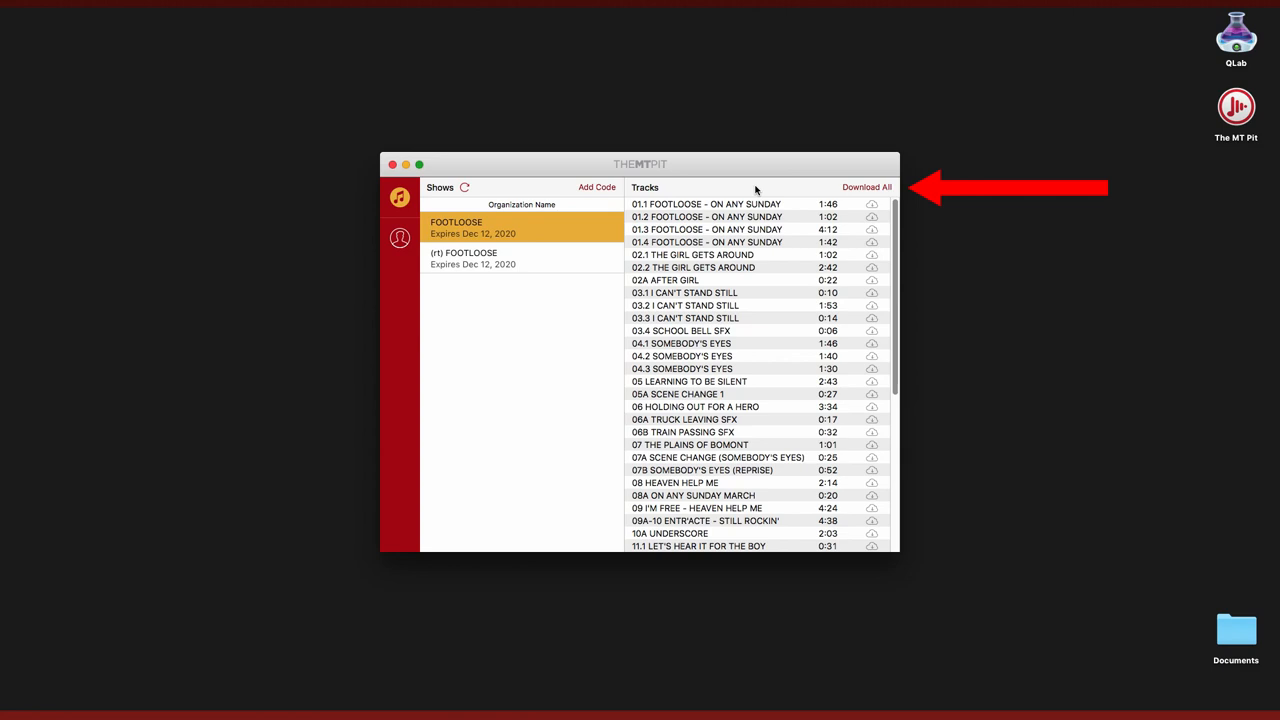
{"action": "left_click", "coordinate": [866, 187]}
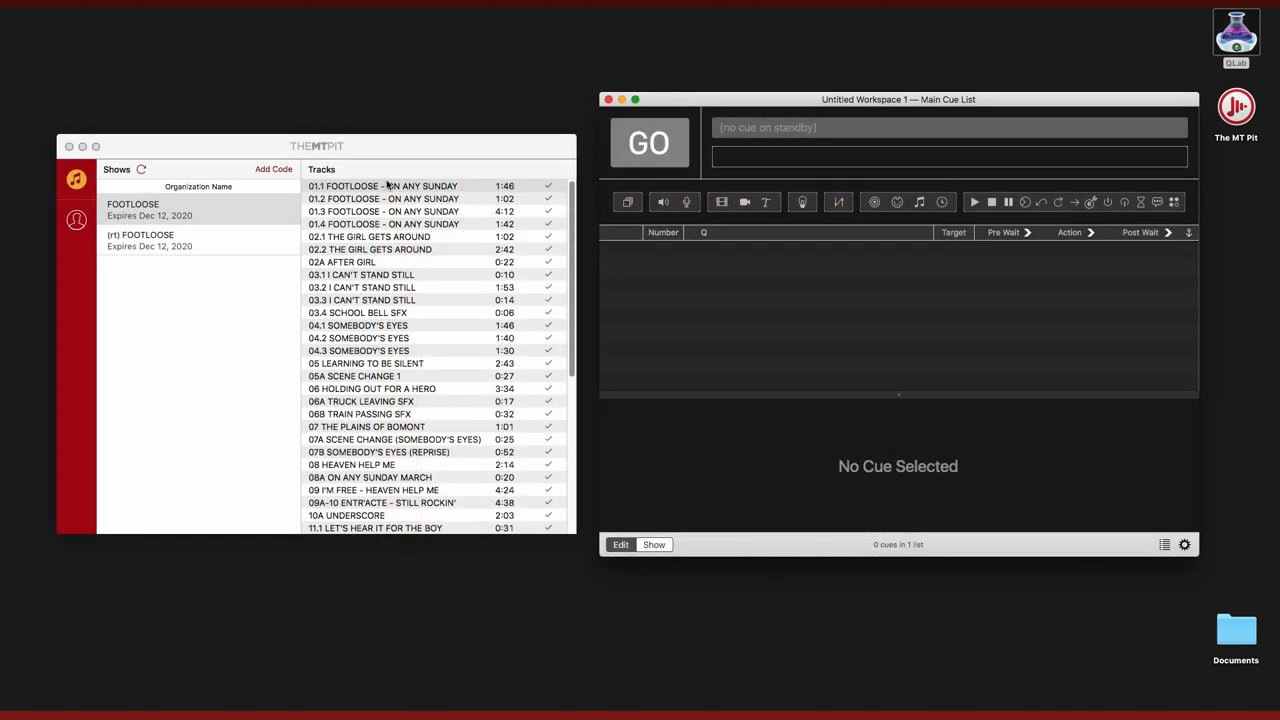
{"action": "left_click", "coordinate": [382, 186]}
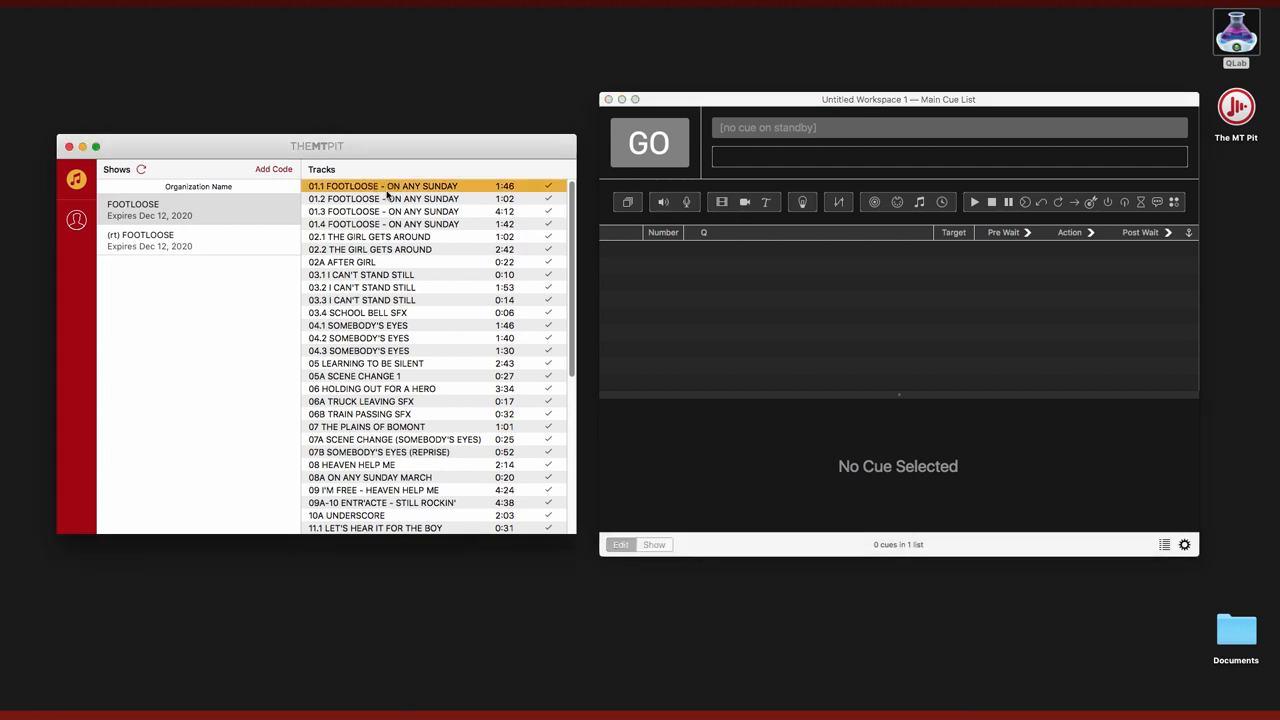